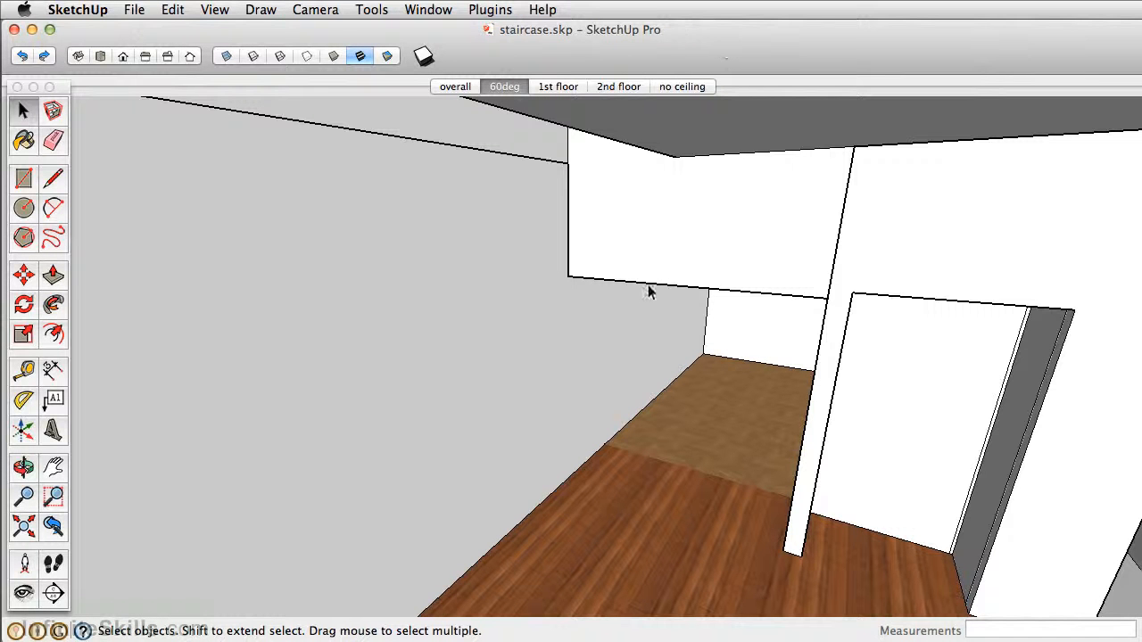
Orbit up and over the wall to look down on the second-floor slab edge
drag(649, 293, 707, 225)
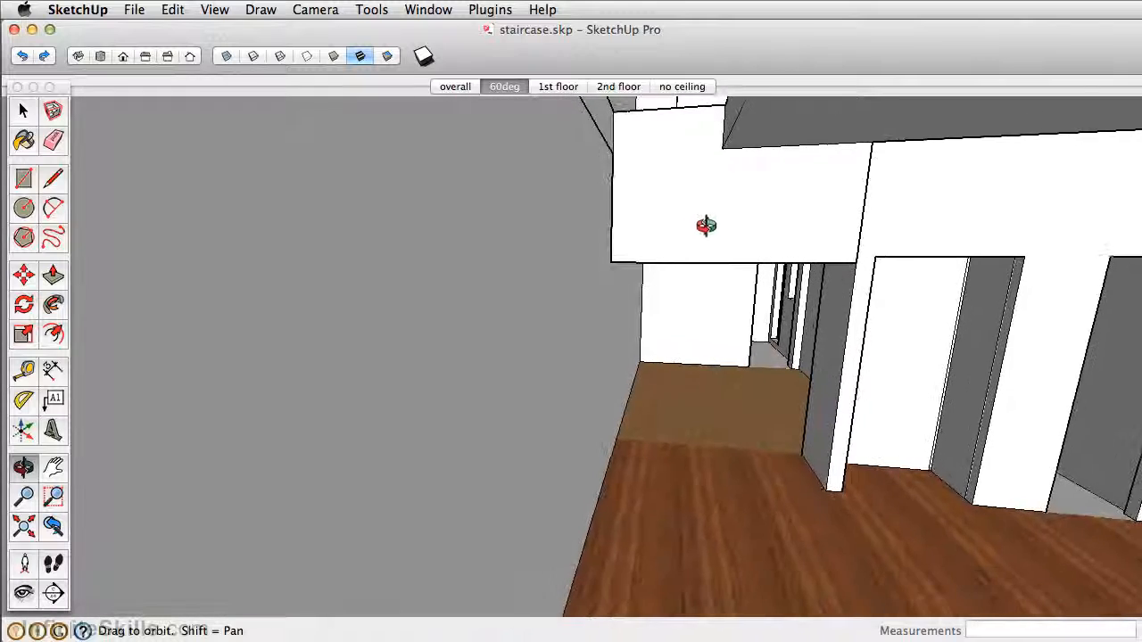
drag(706, 225, 686, 228)
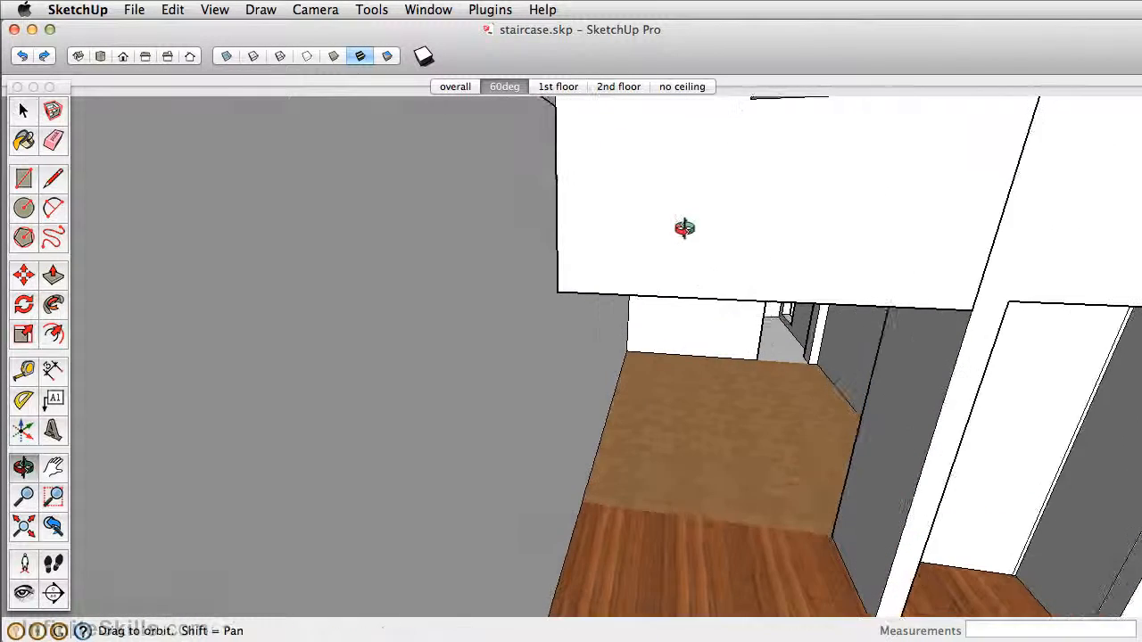
drag(685, 228, 685, 339)
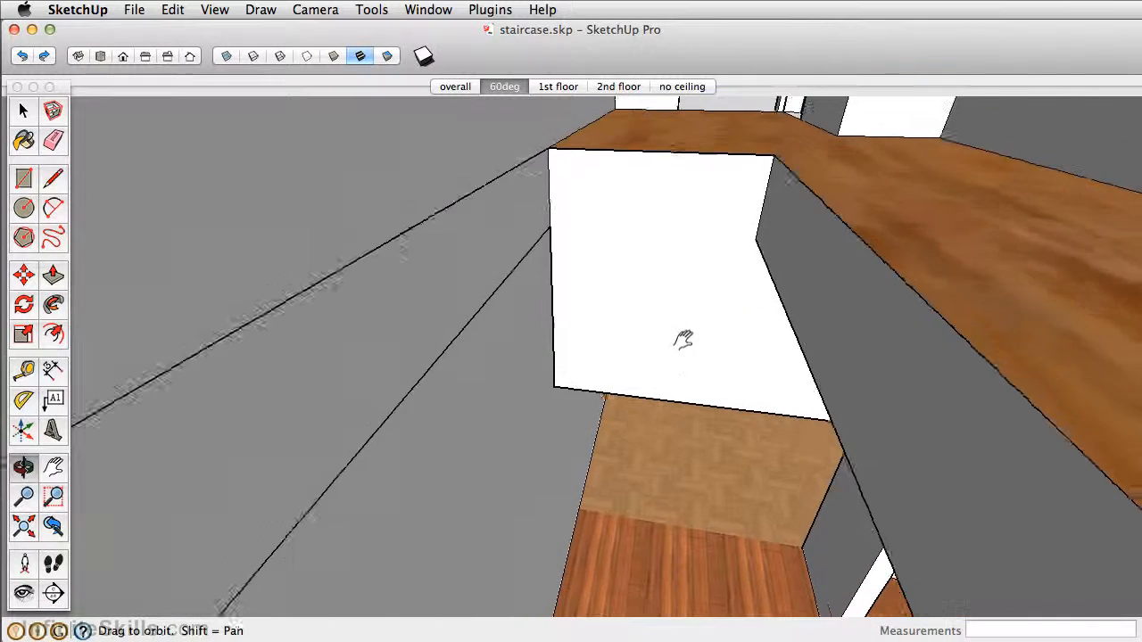
drag(682, 339, 651, 349)
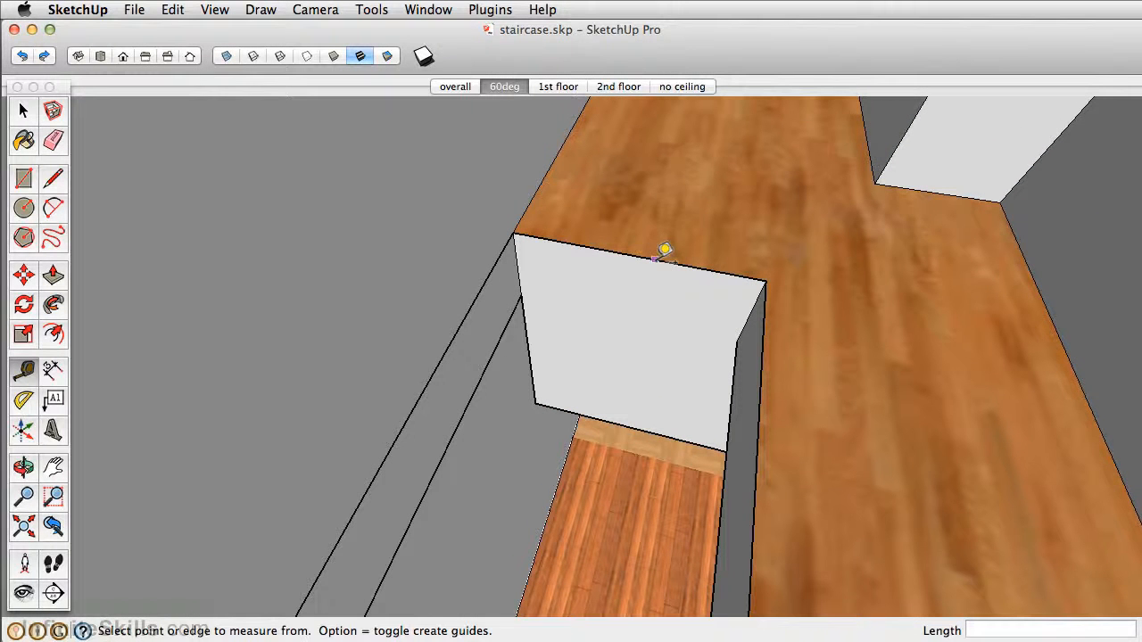
Place a Tape Measure guide line 9.75 off the second-floor slab edge
click(664, 253)
text(9.75)
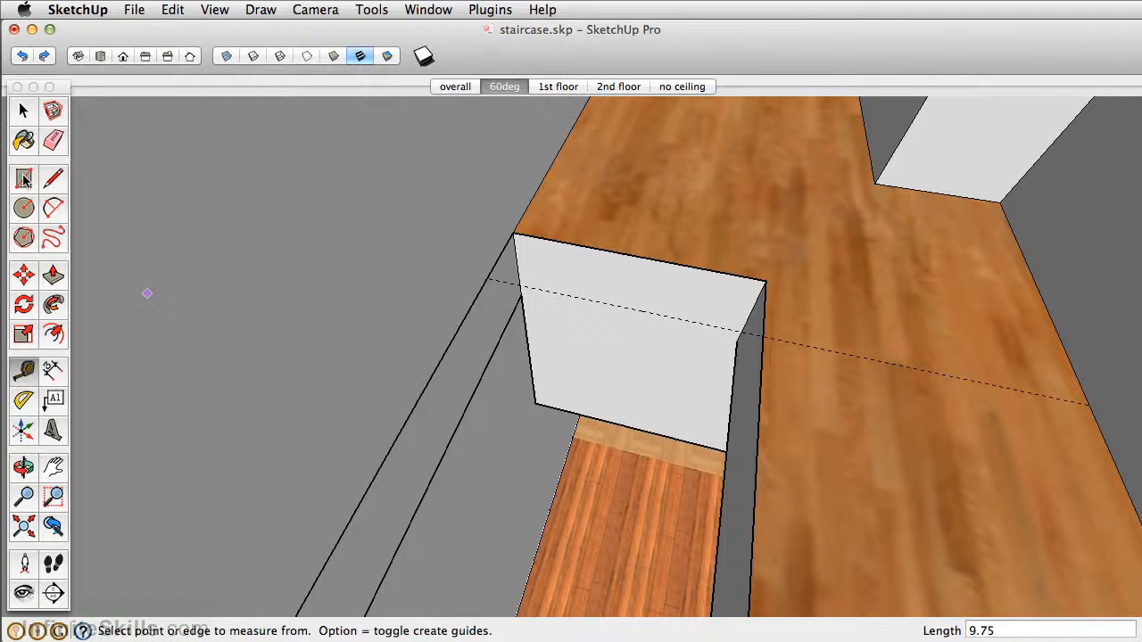
click(514, 232)
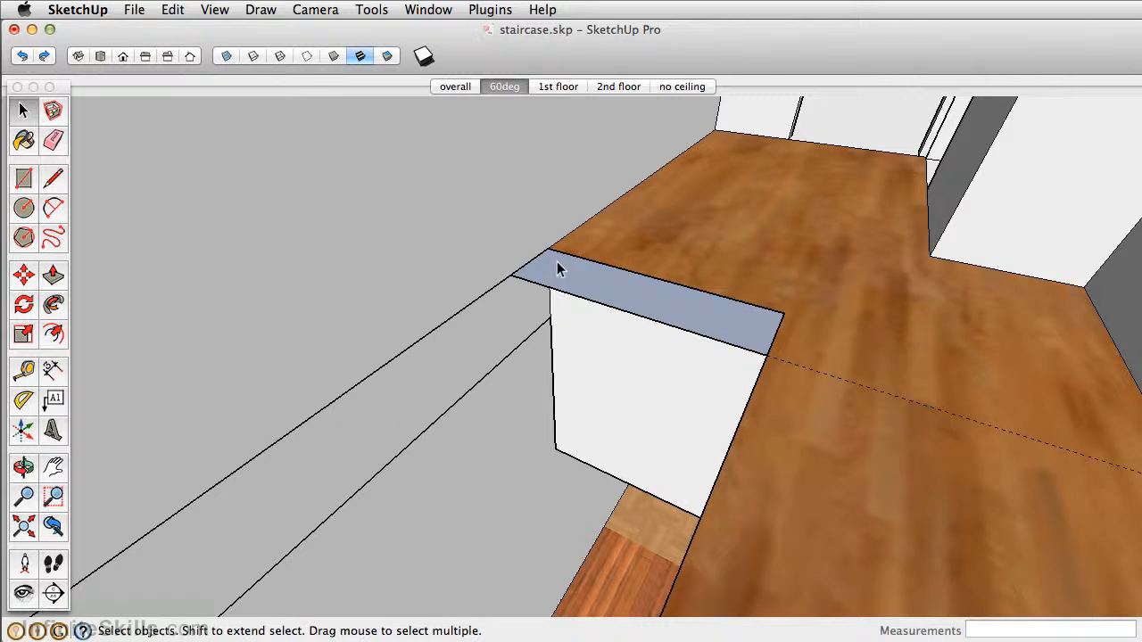
Start making the selected tread face into a component via Make Component
click(679, 318)
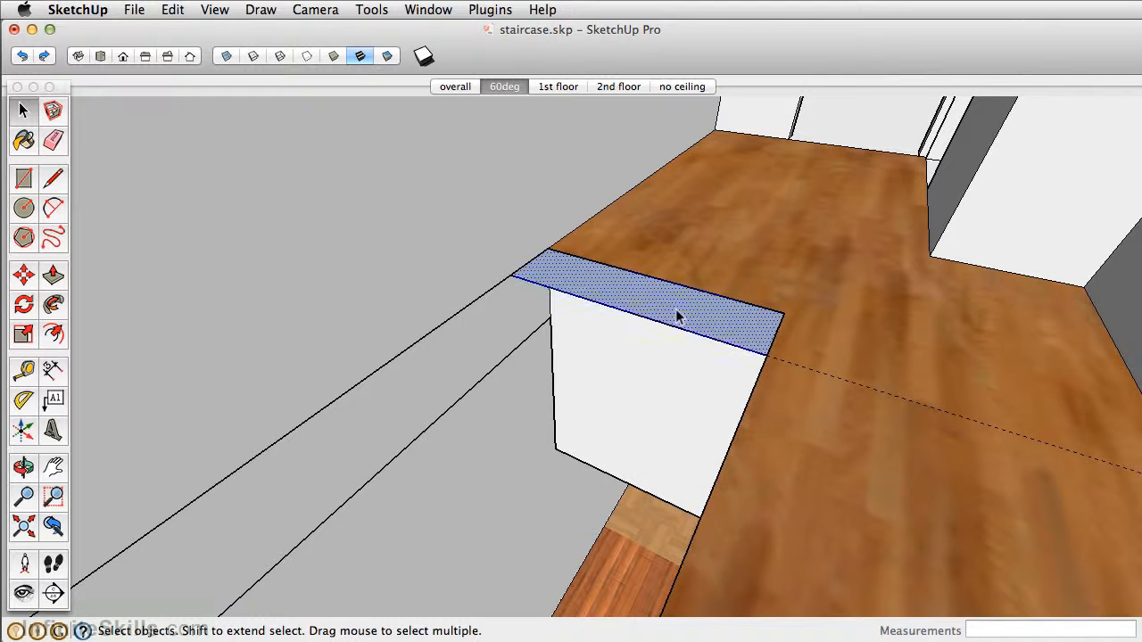
right_click(676, 318)
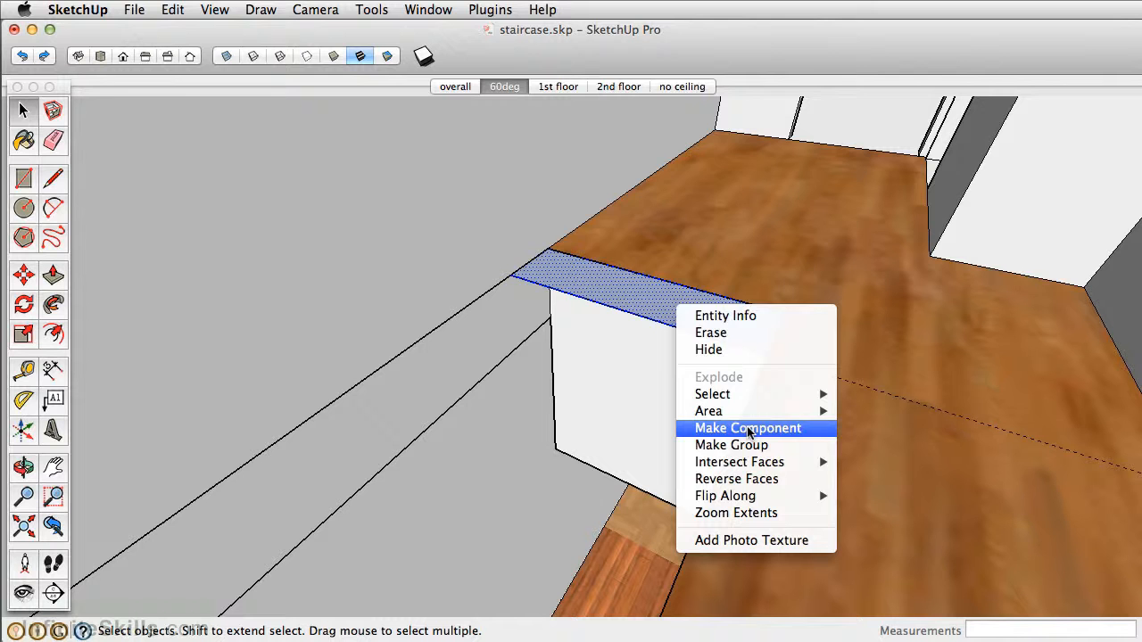
click(748, 428)
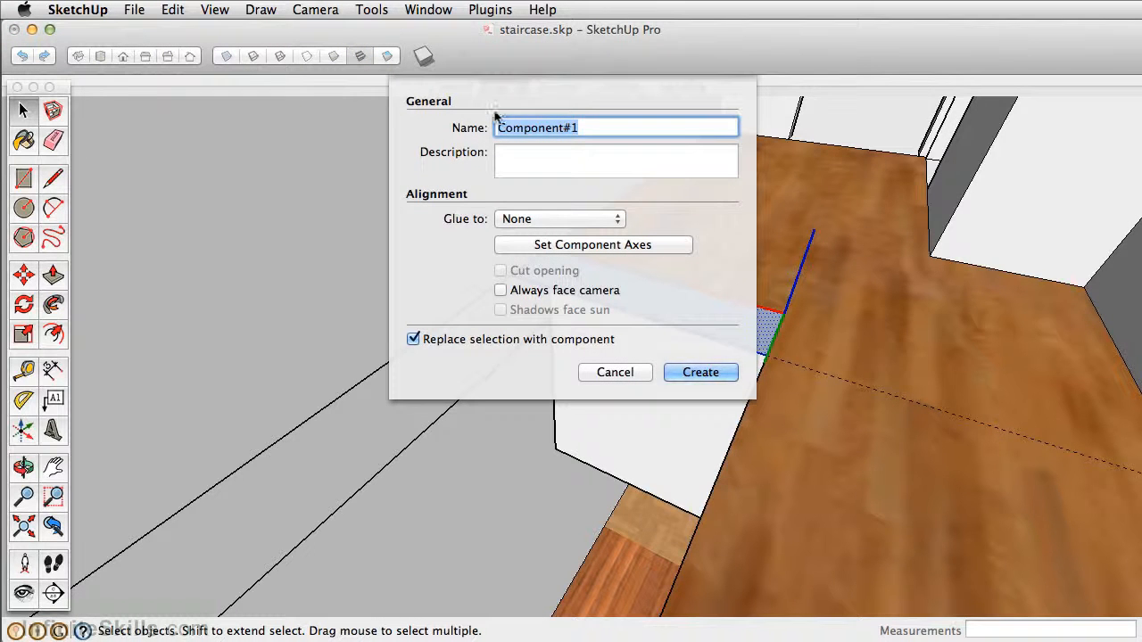
Create the component named 'stair' with Glue to left at None
text(stair)
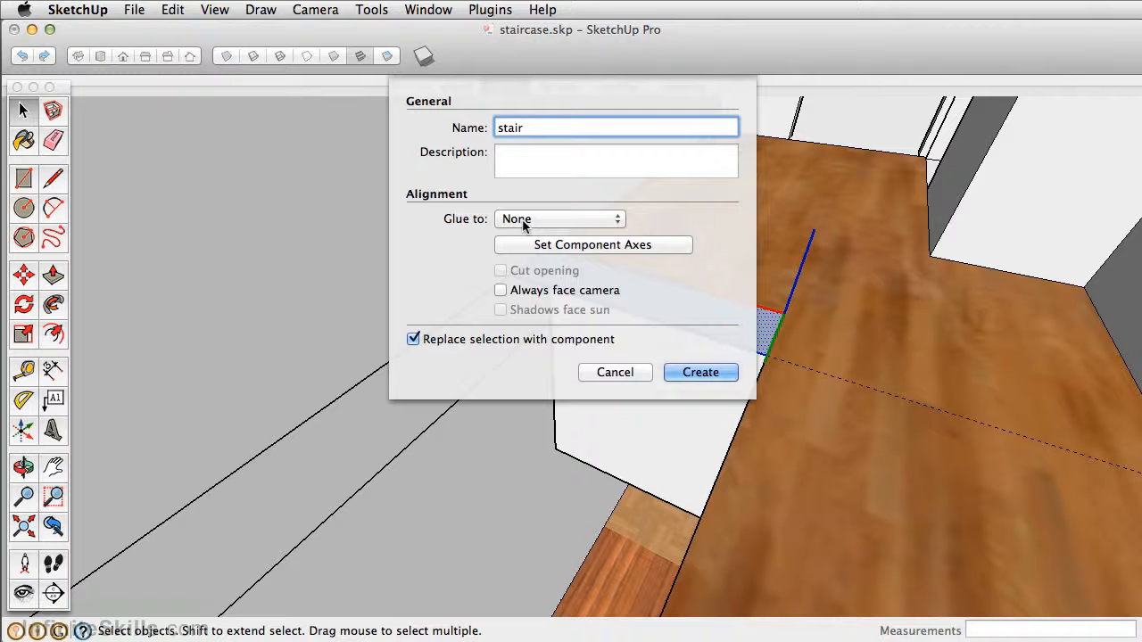
mouse_move(561, 218)
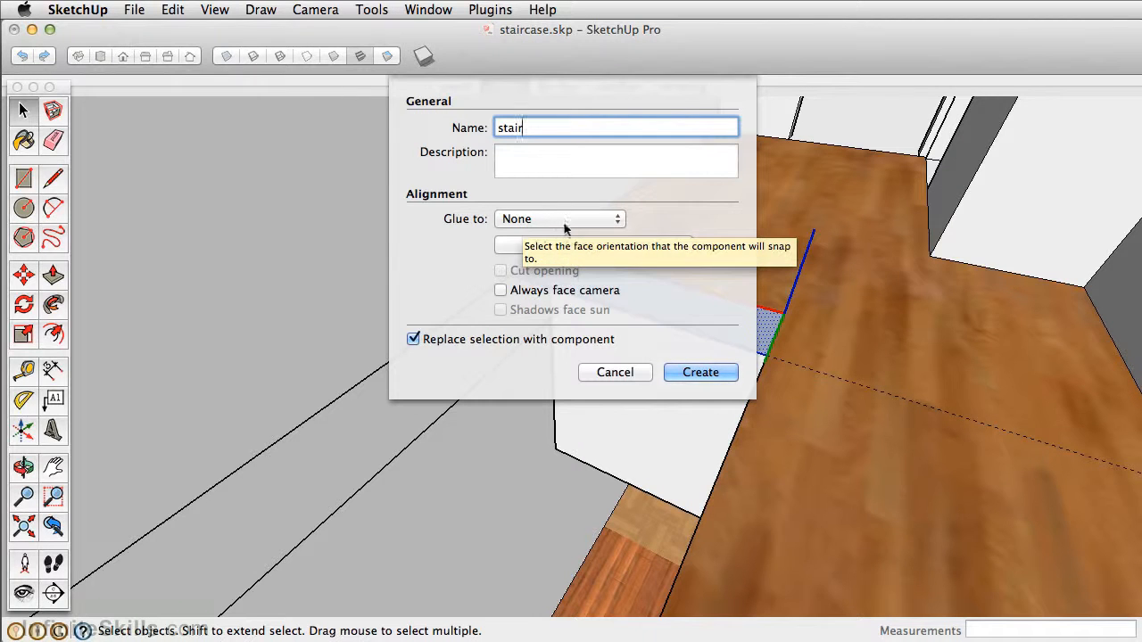
click(561, 217)
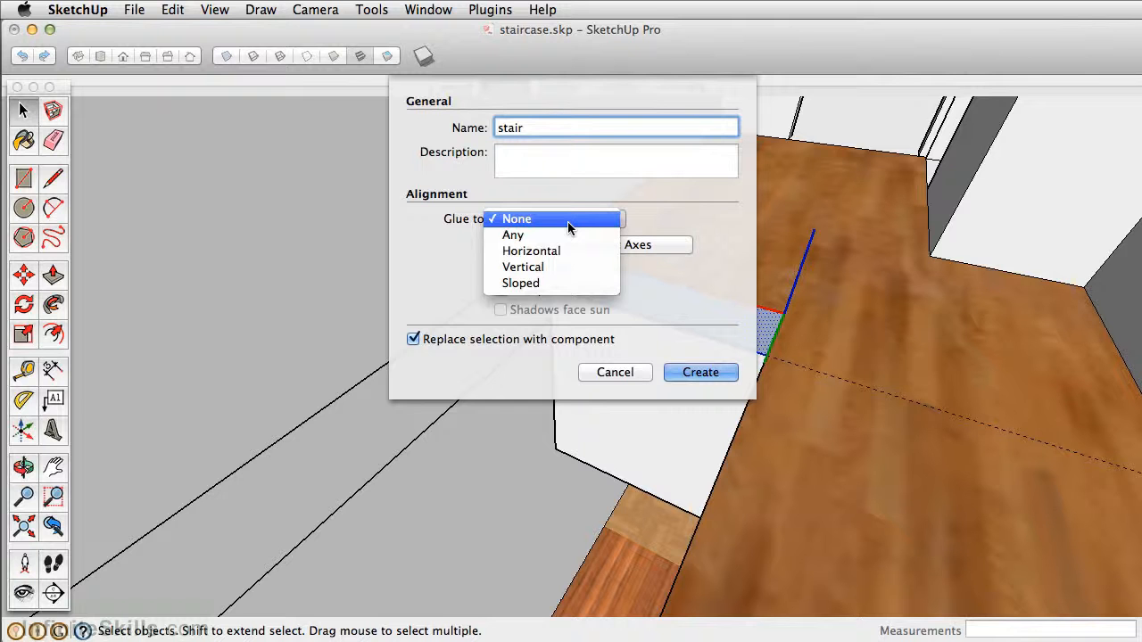
mouse_move(532, 250)
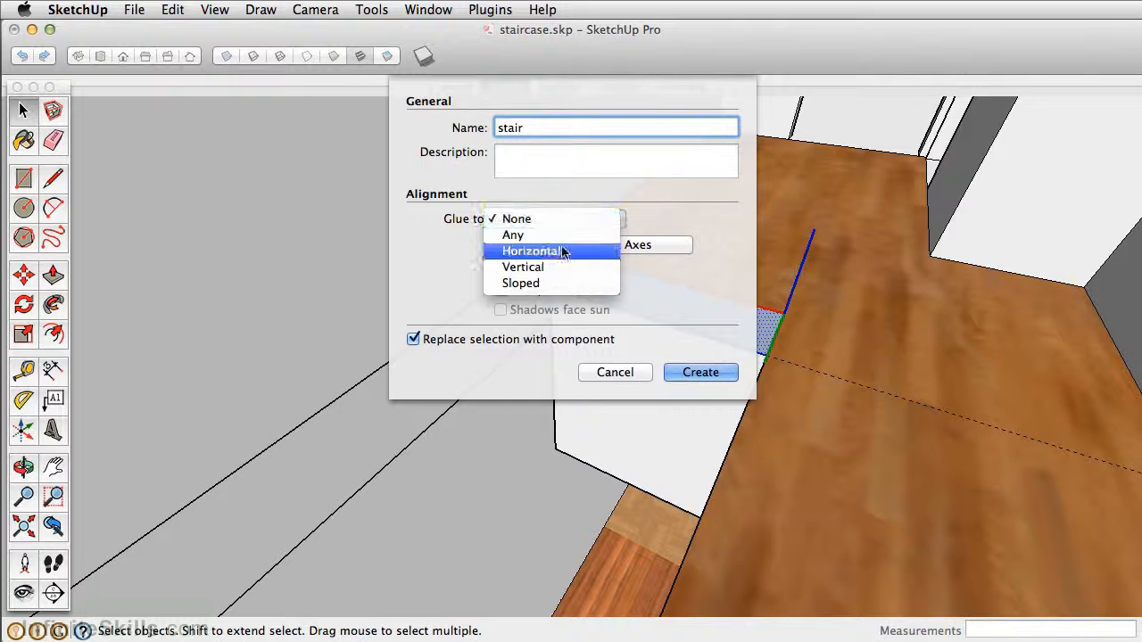
mouse_move(562, 267)
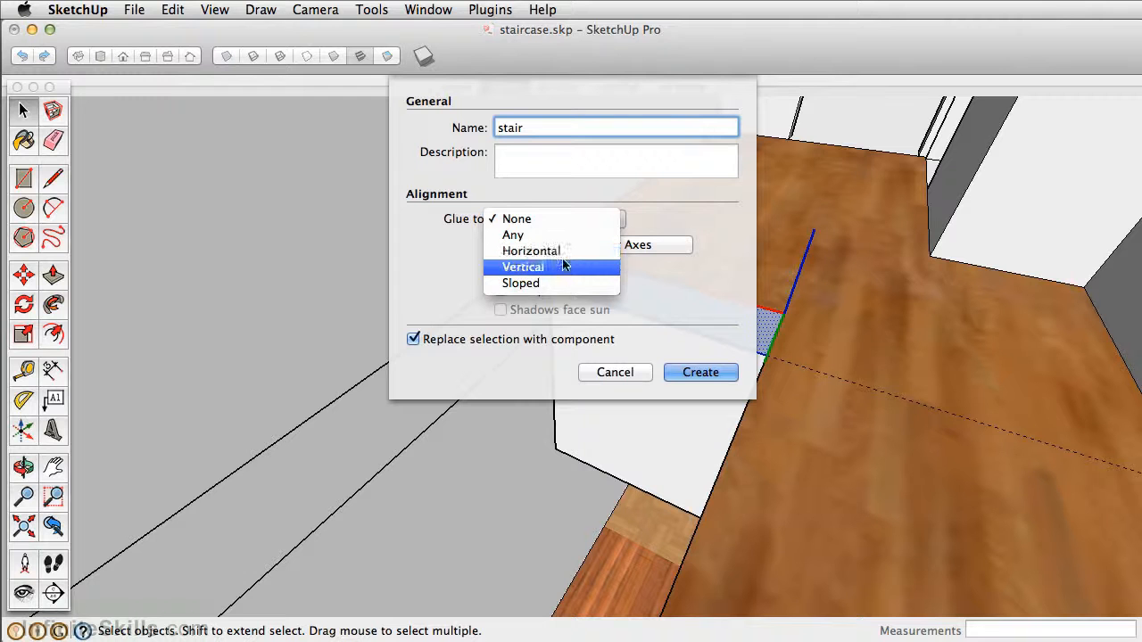
mouse_move(532, 250)
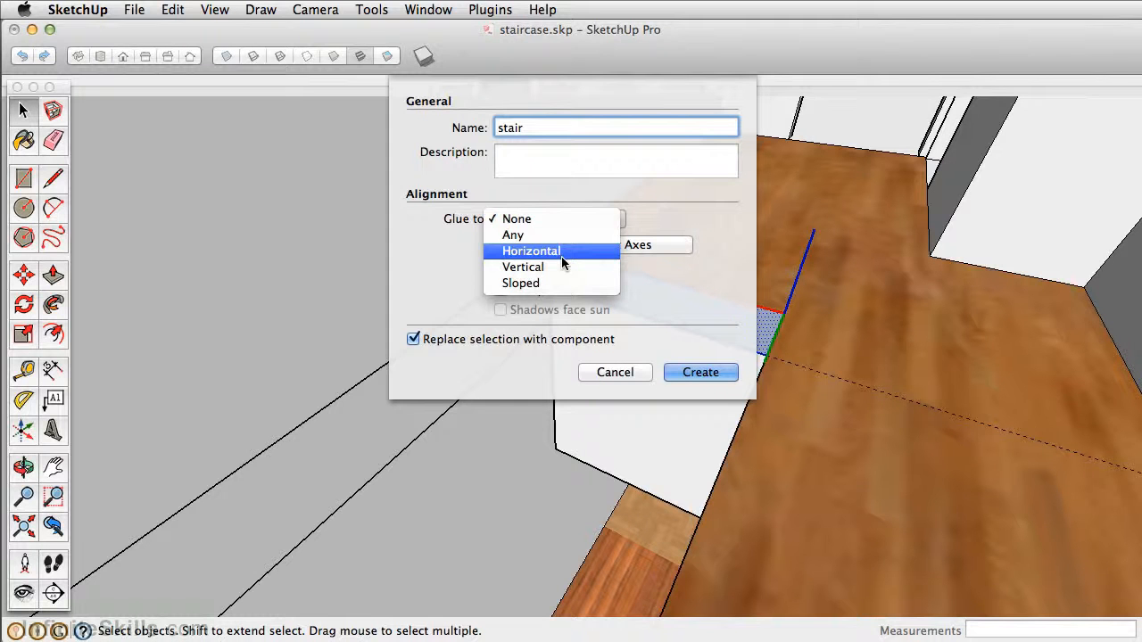
click(516, 218)
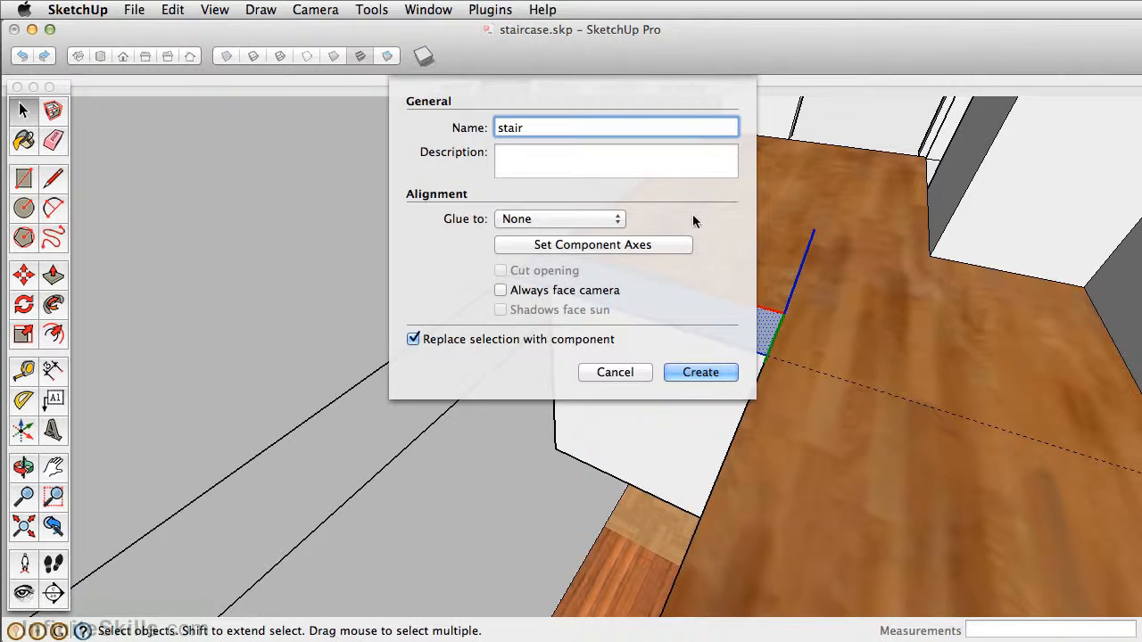
mouse_move(781, 320)
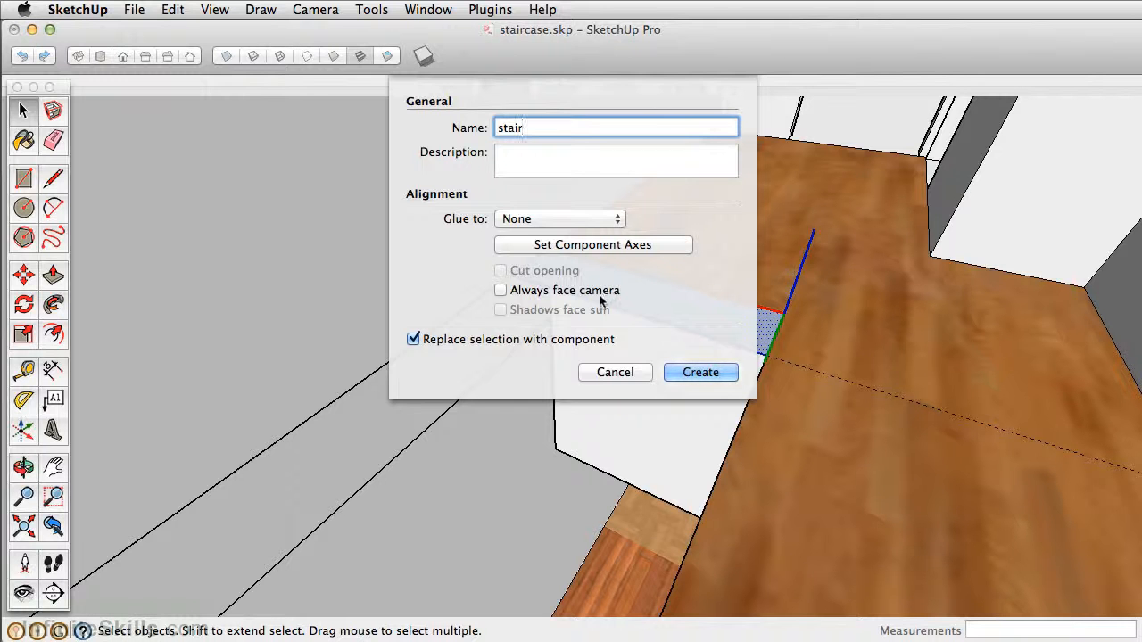
mouse_move(421, 348)
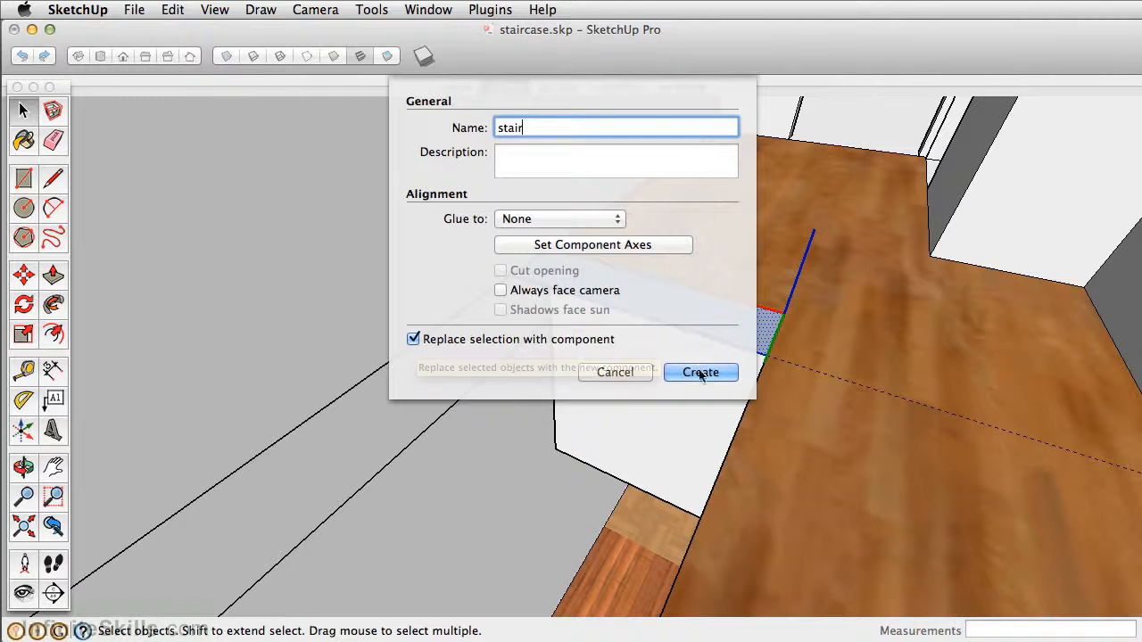
click(699, 373)
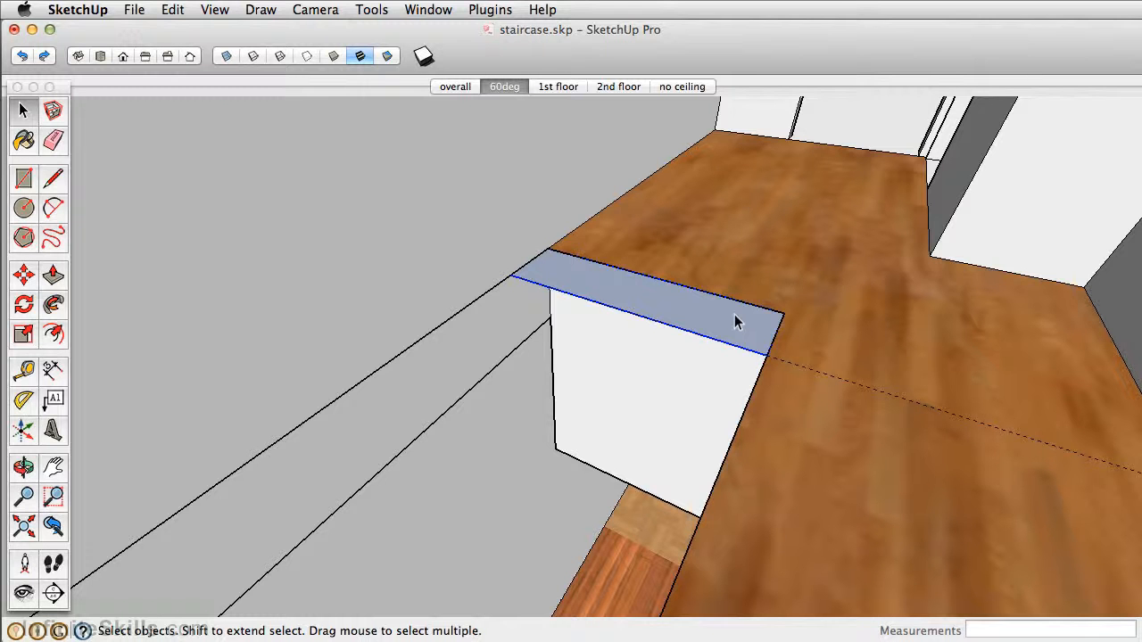
mouse_move(714, 319)
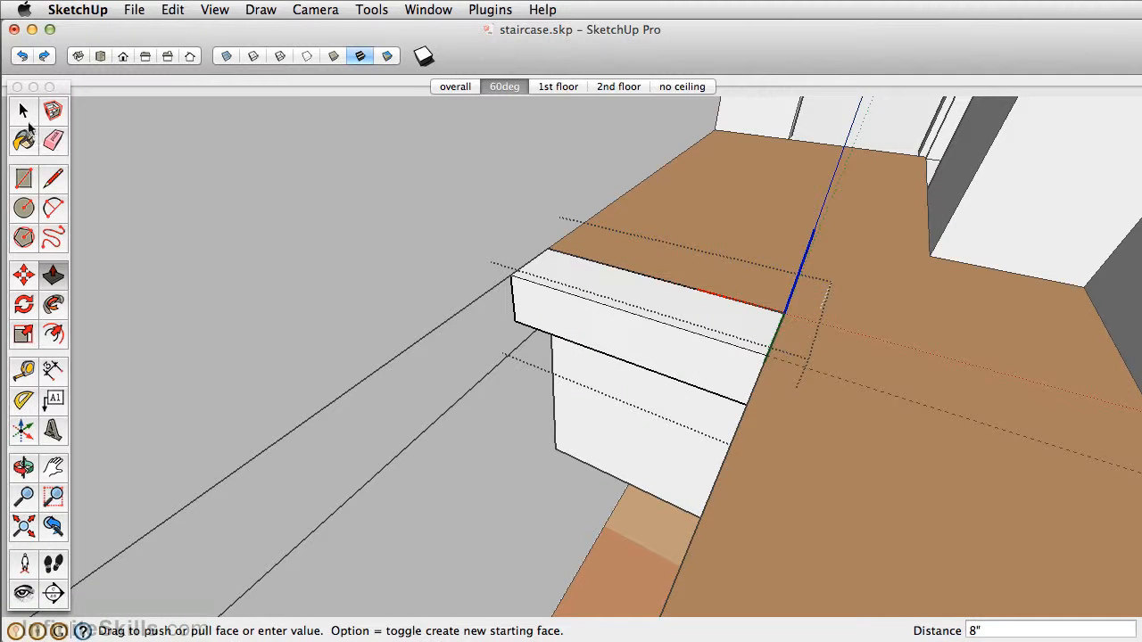
Push/Pull the stair tread into a solid block 8 inches thick
click(22, 111)
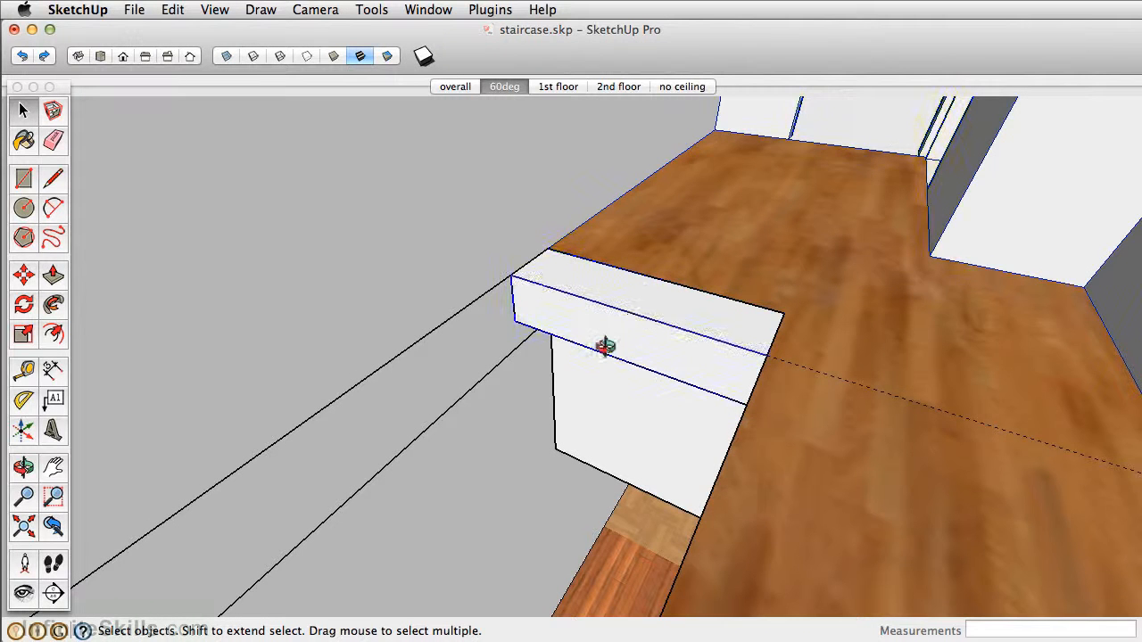
drag(607, 348, 646, 385)
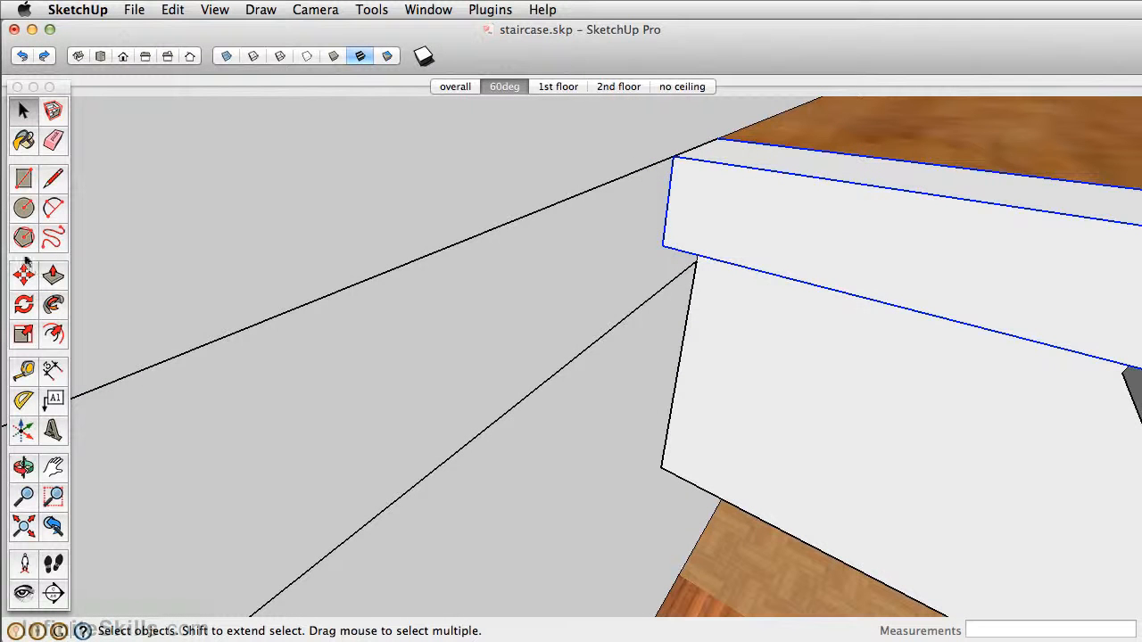
mouse_move(25, 274)
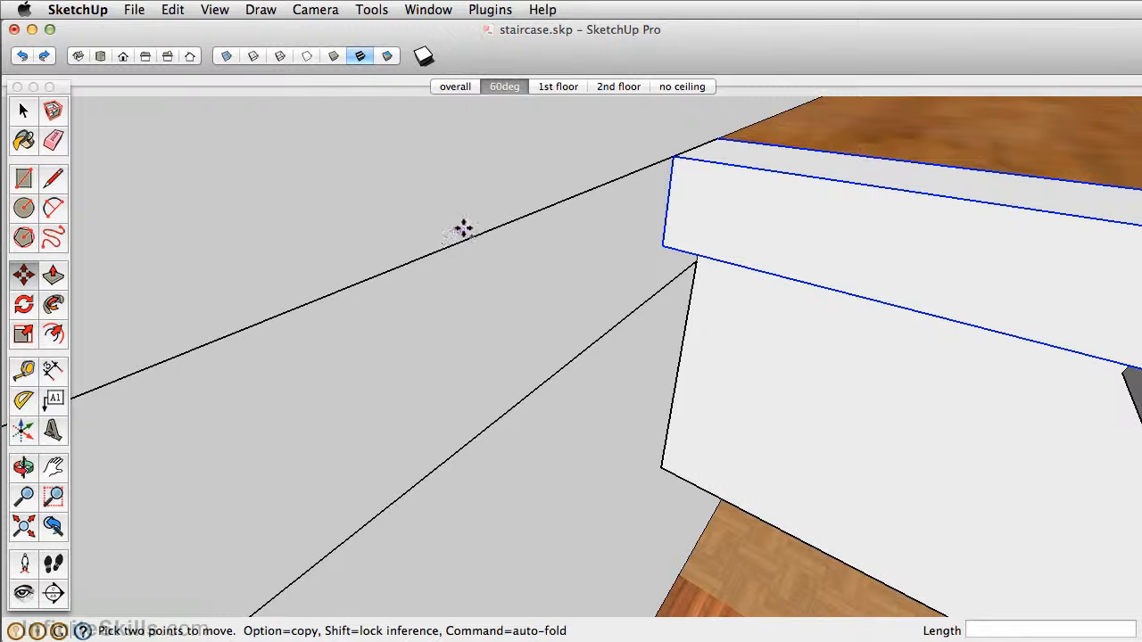
mouse_move(723, 139)
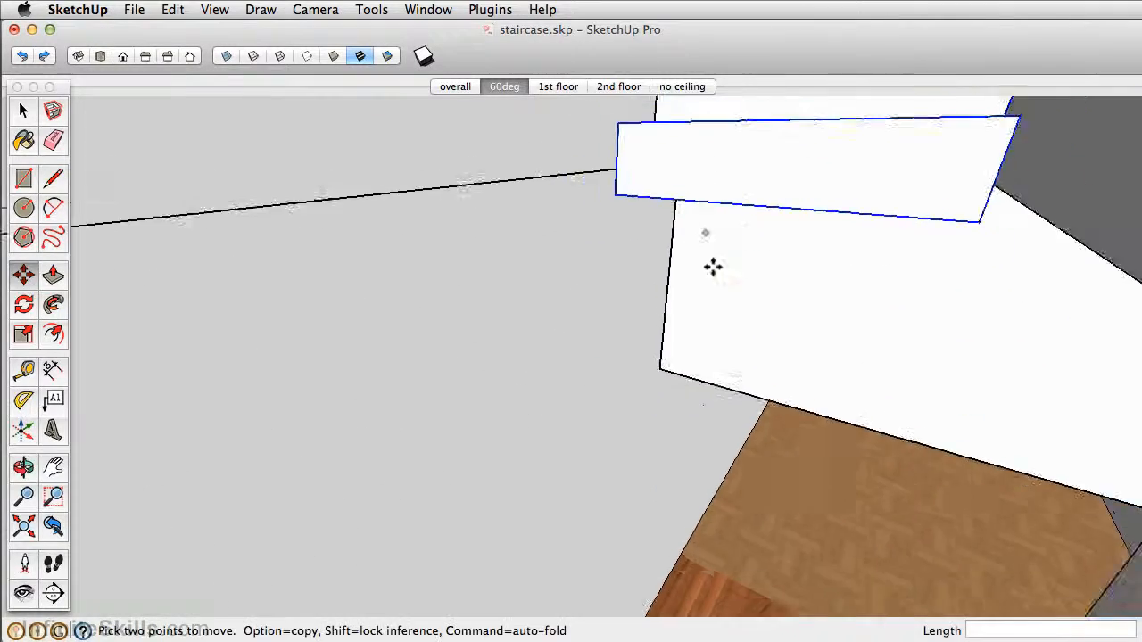
Copy the tread one step down and repeat it 14x into a descending staircase
drag(714, 268, 794, 361)
text(12)
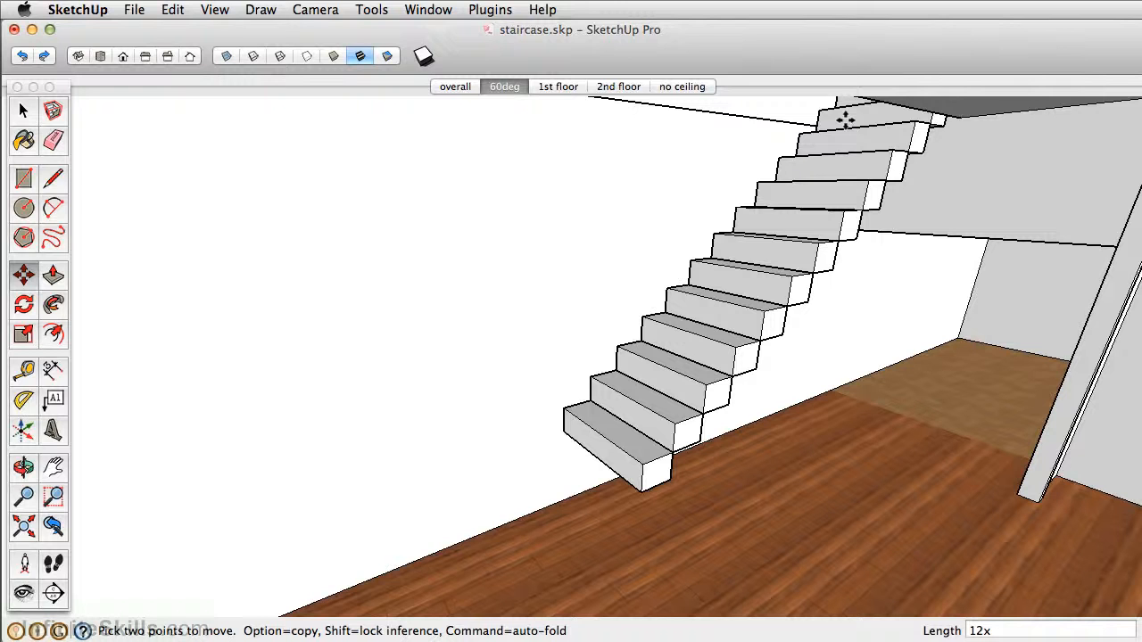
text(14)
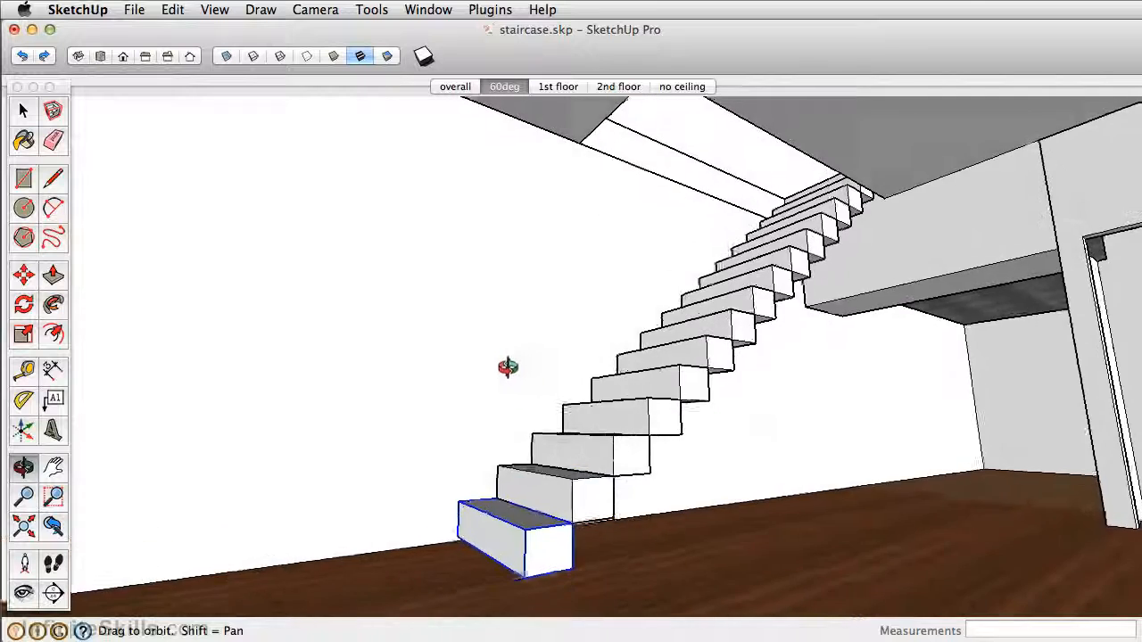
drag(509, 367, 580, 419)
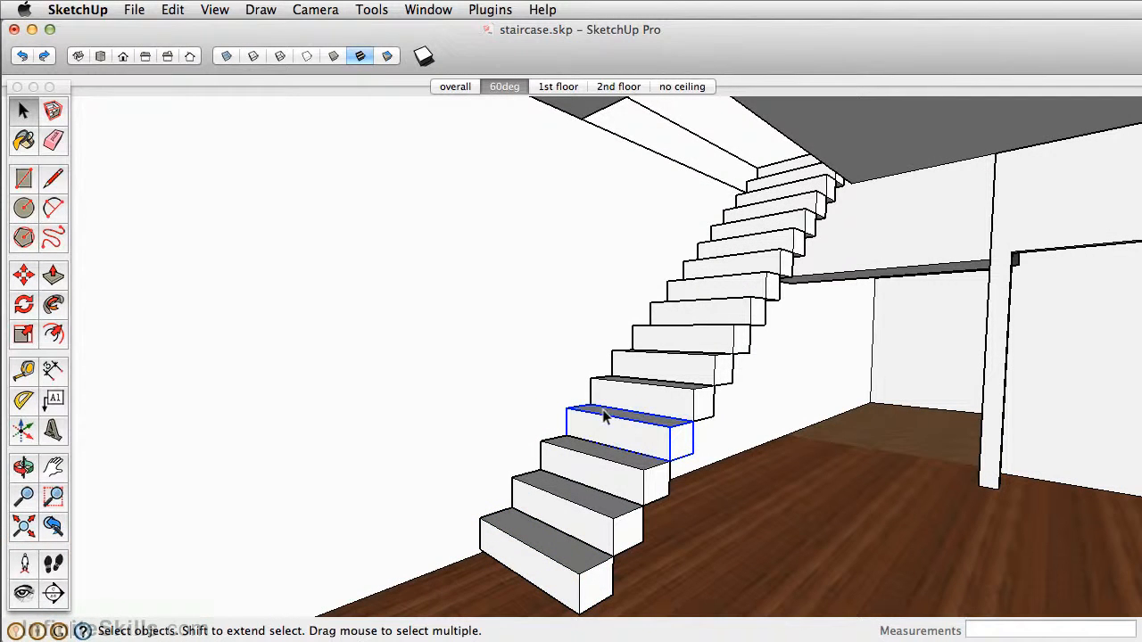
mouse_move(614, 399)
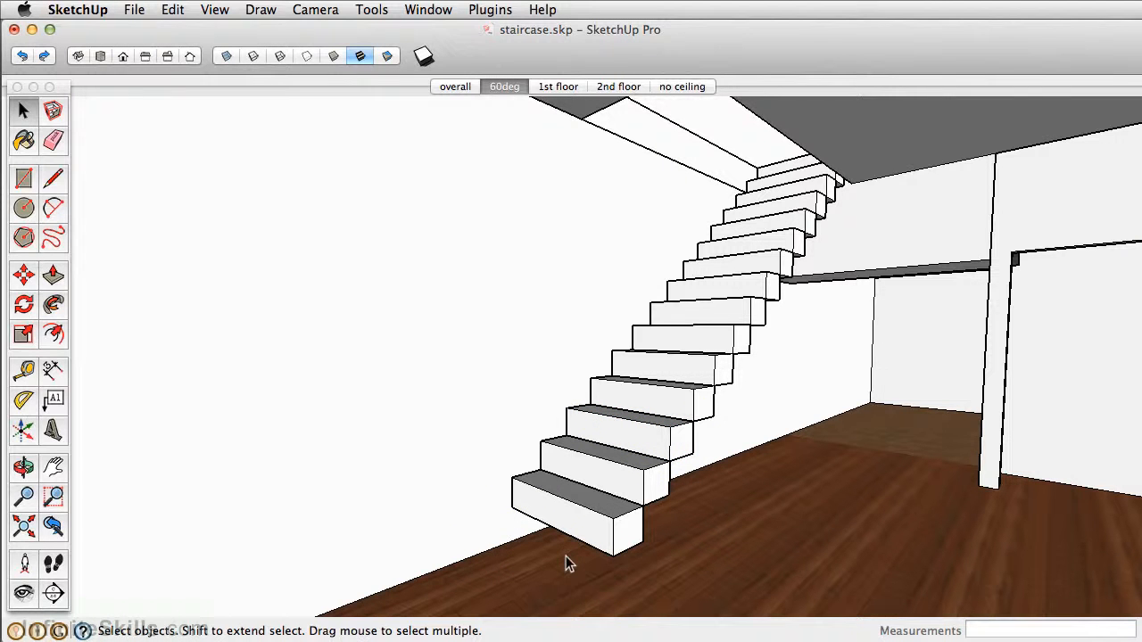
click(580, 518)
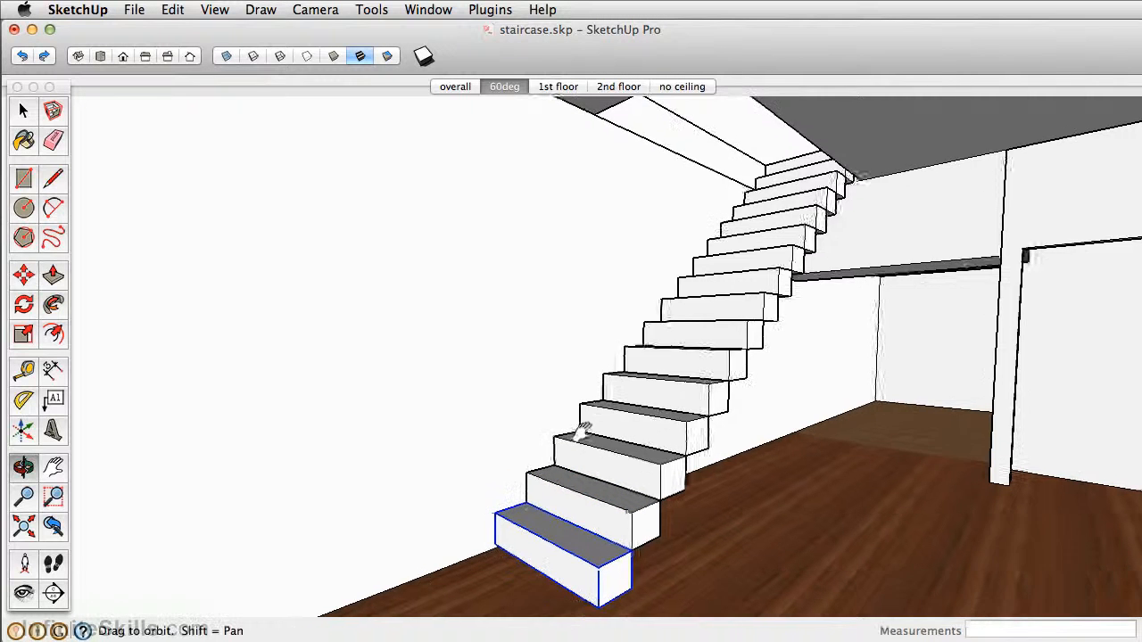
drag(580, 433, 515, 370)
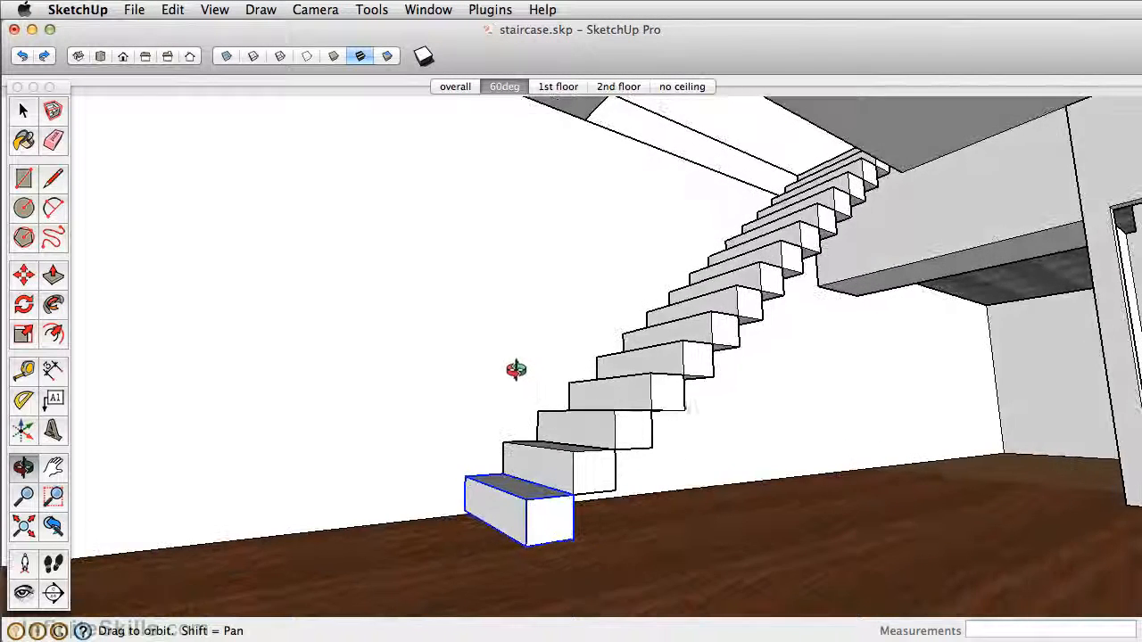